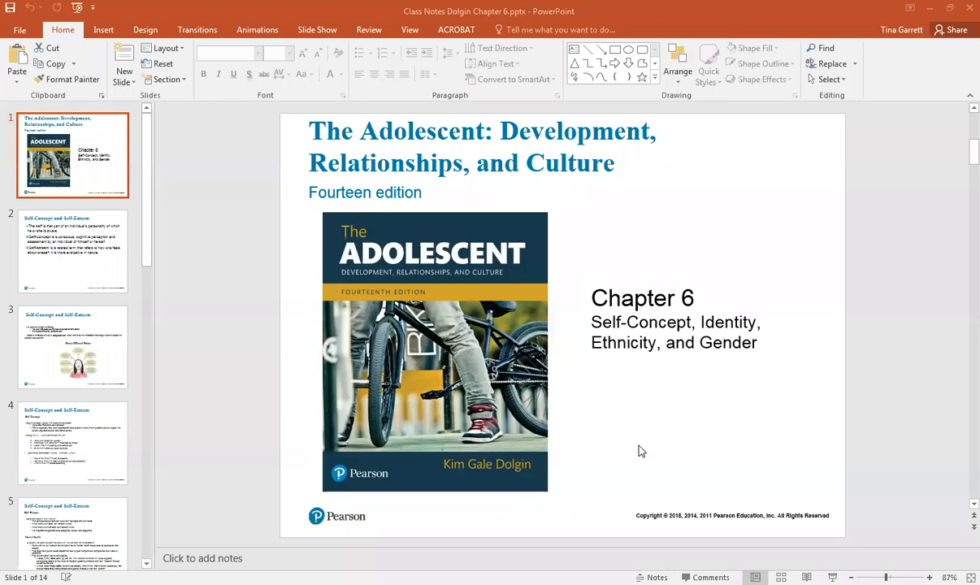
mouse_move(725, 479)
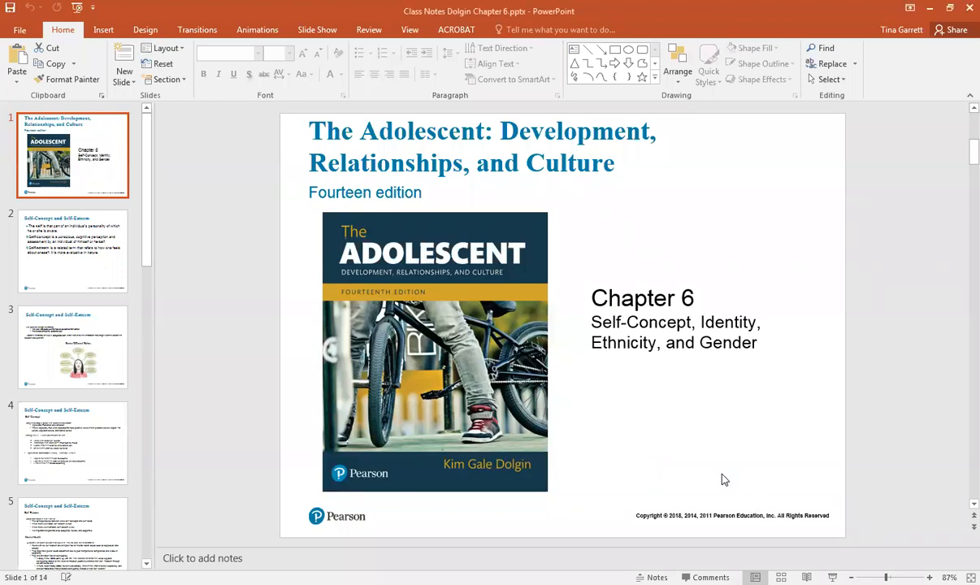
Display slide 2, defining self, self-concept and self-esteem, in Normal view
click(73, 250)
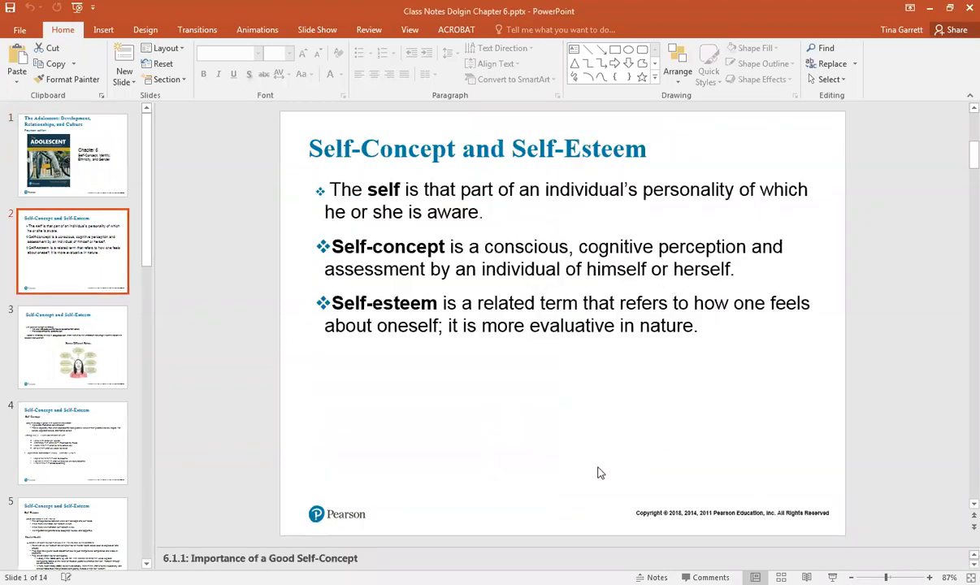
click(73, 252)
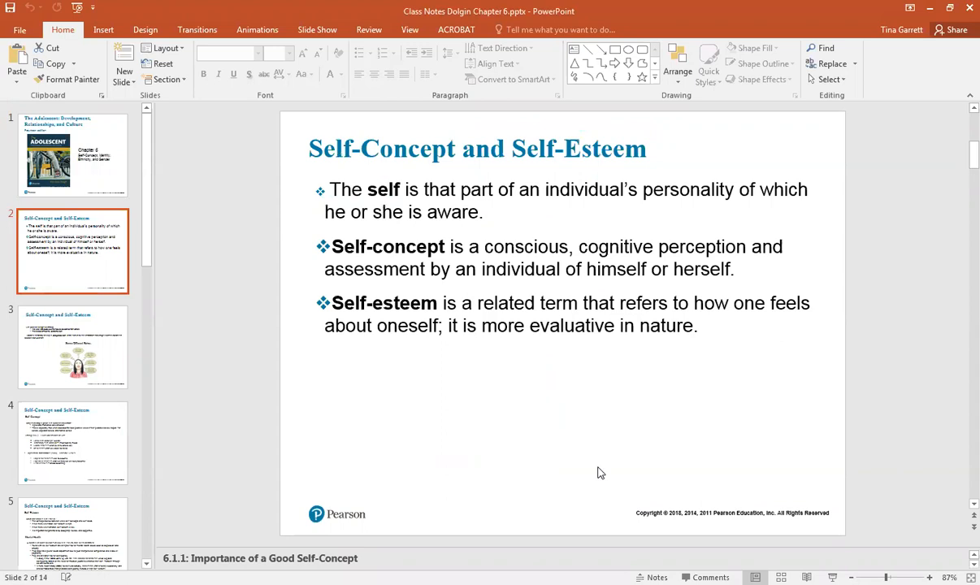
Display slide 3 on self-concept in infancy with the Seven Different Selves diagram
click(73, 346)
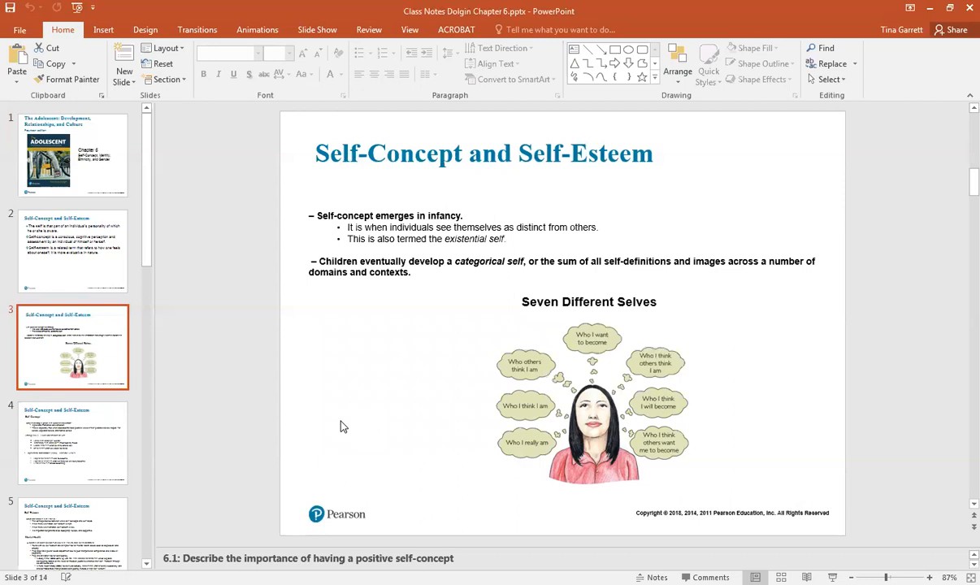
mouse_move(117, 477)
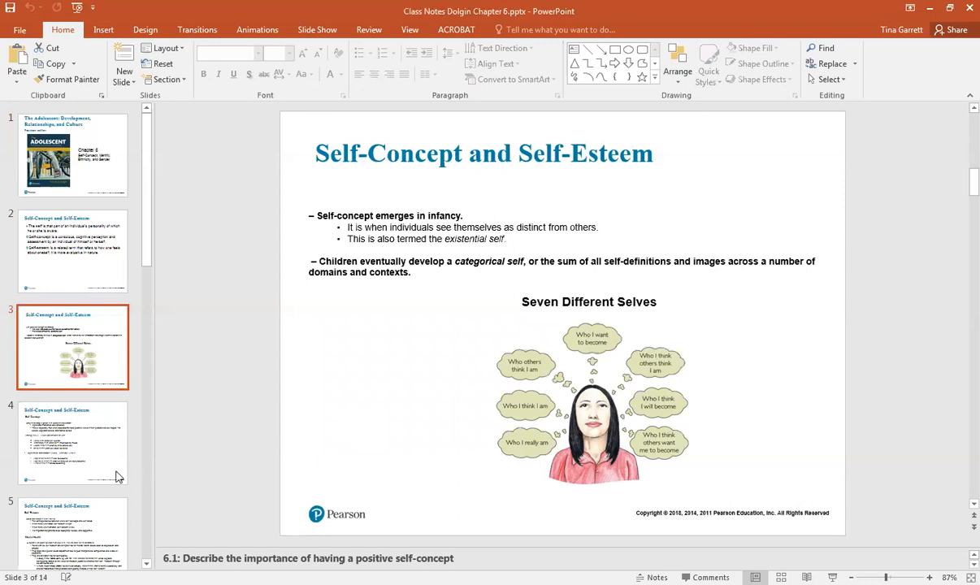
Display slide 4 on why a good self-concept matters, four dimensions and possible selves
click(73, 442)
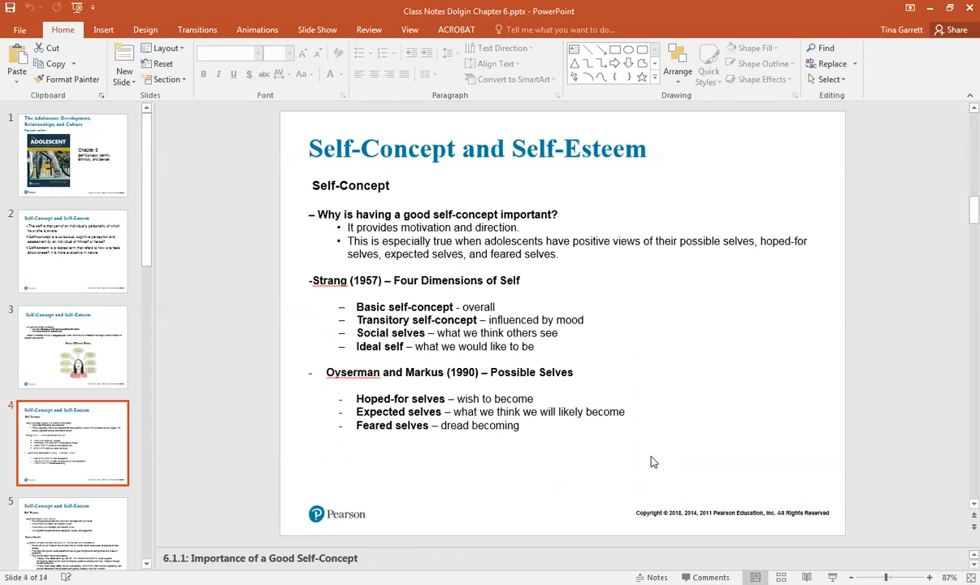
mouse_move(658, 457)
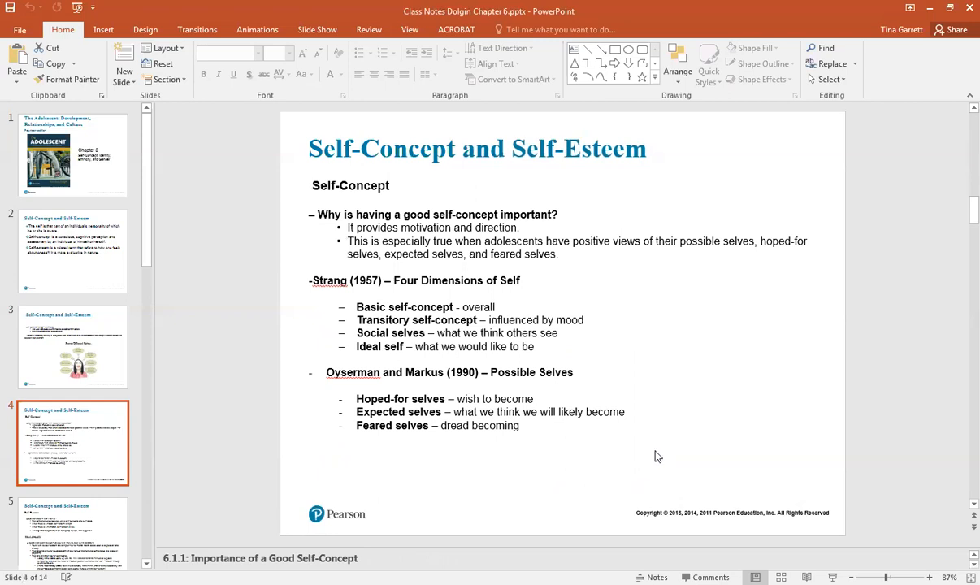
mouse_move(658, 458)
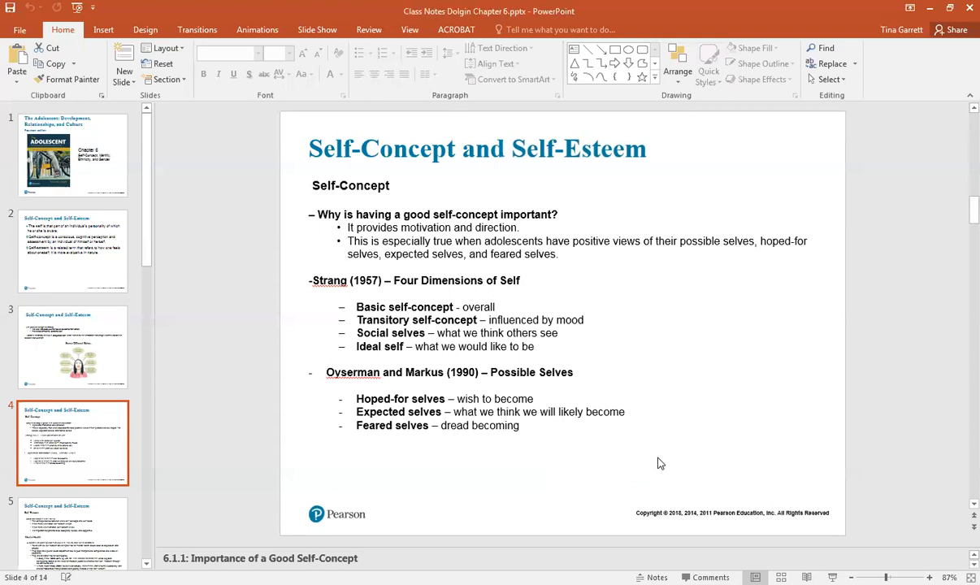
mouse_move(96, 546)
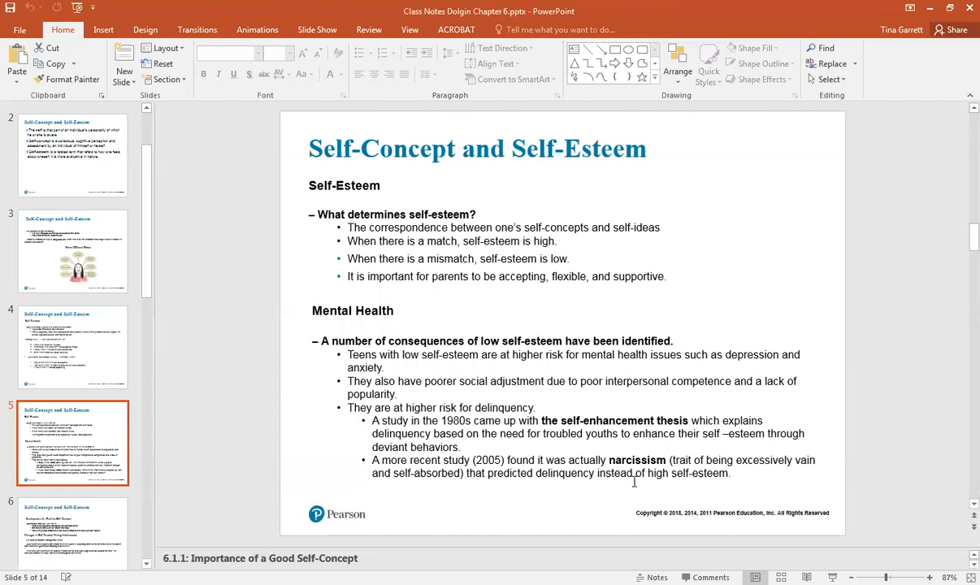
mouse_move(633, 487)
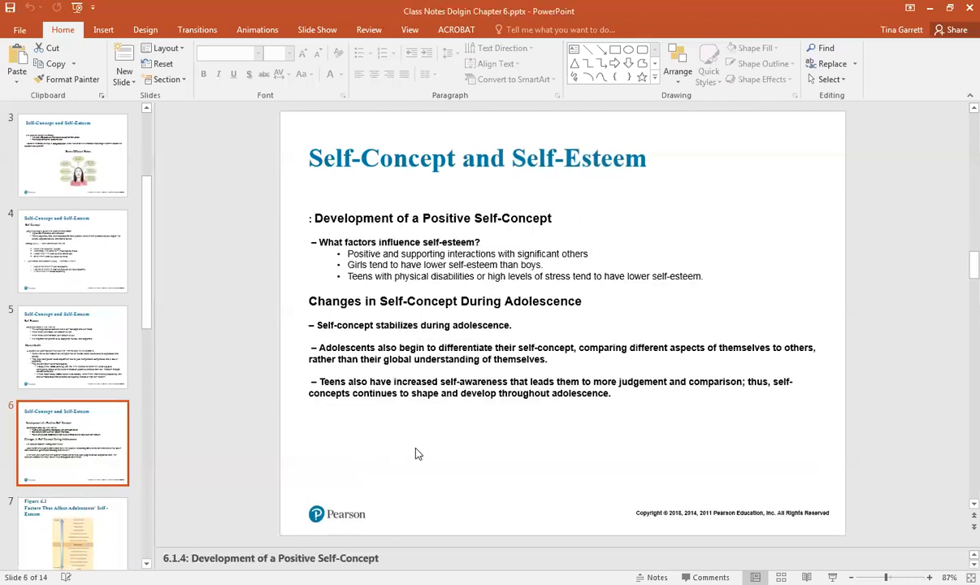
mouse_move(422, 487)
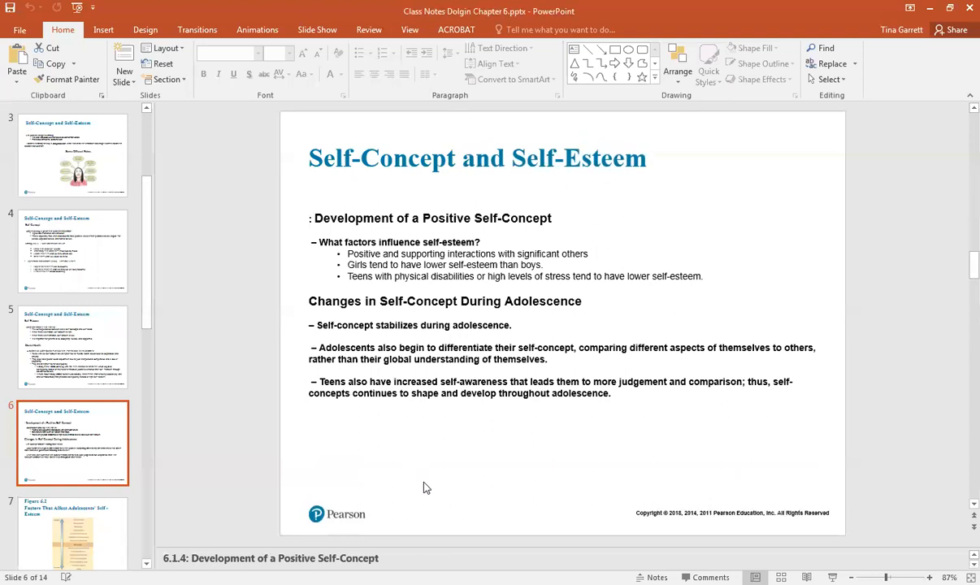
mouse_move(422, 468)
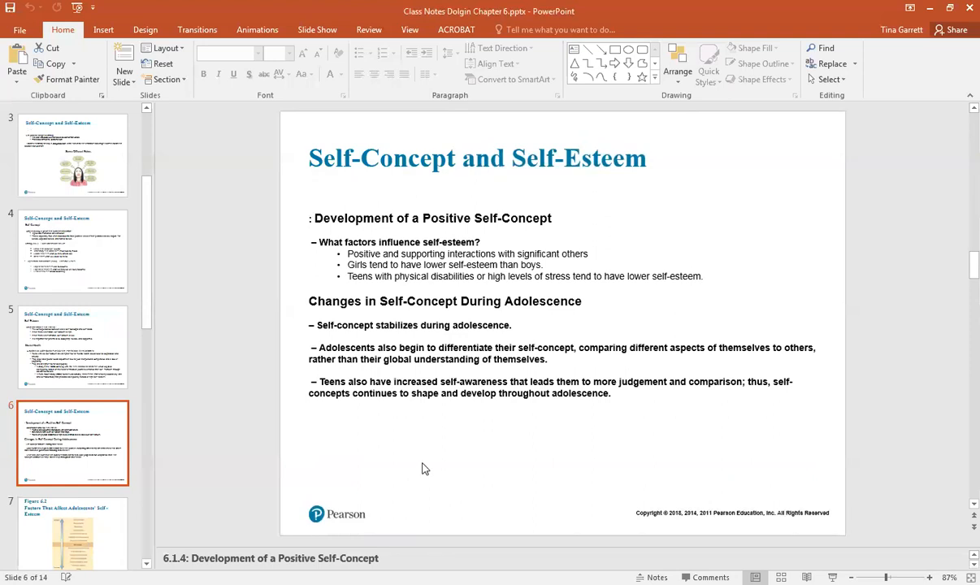
mouse_move(429, 467)
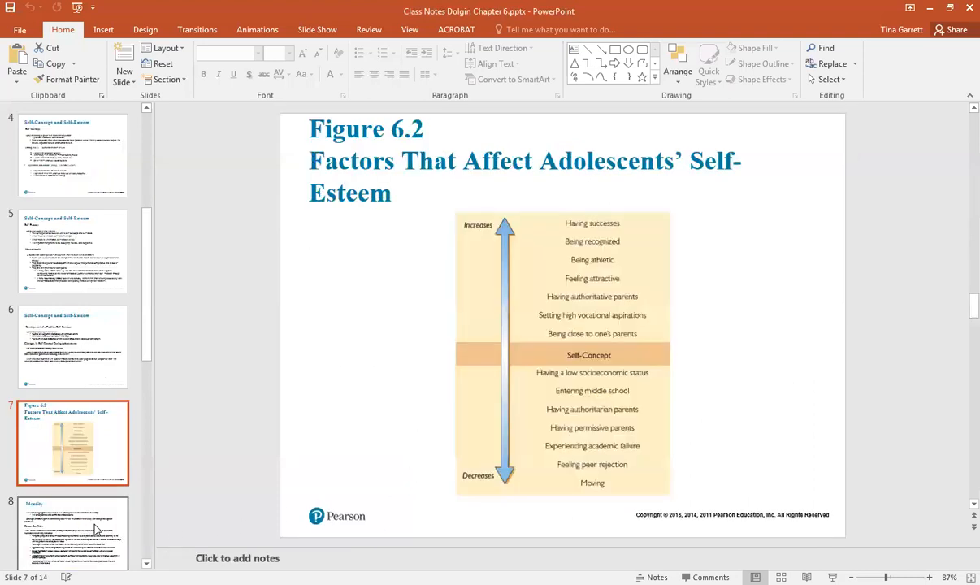
mouse_move(400, 458)
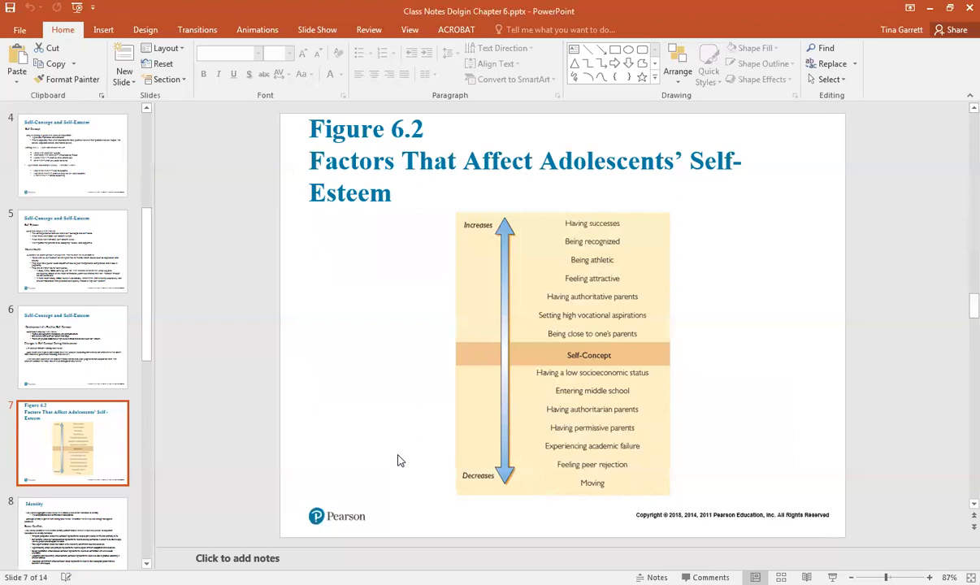
mouse_move(396, 461)
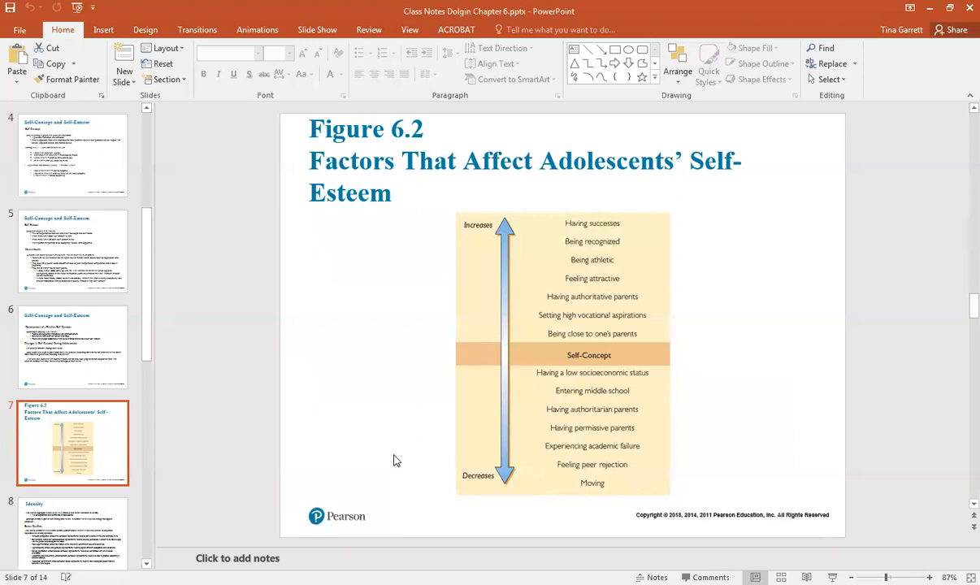
Display slide 7 with the Figure 6.2 chart of factors affecting adolescents' self-esteem
click(73, 533)
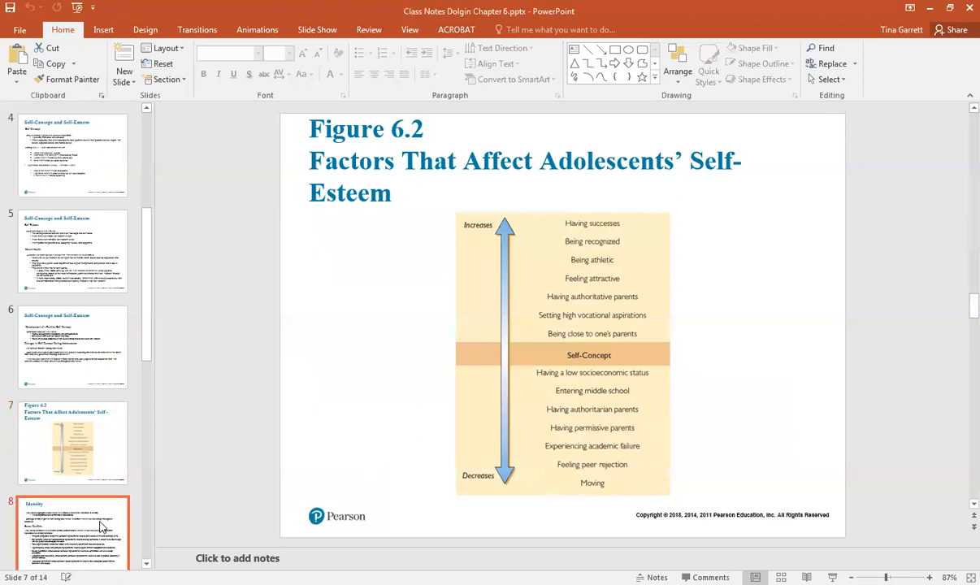
Display slide 8, "Identity," covering Erikson's adolescence view and seven conflicts
click(71, 533)
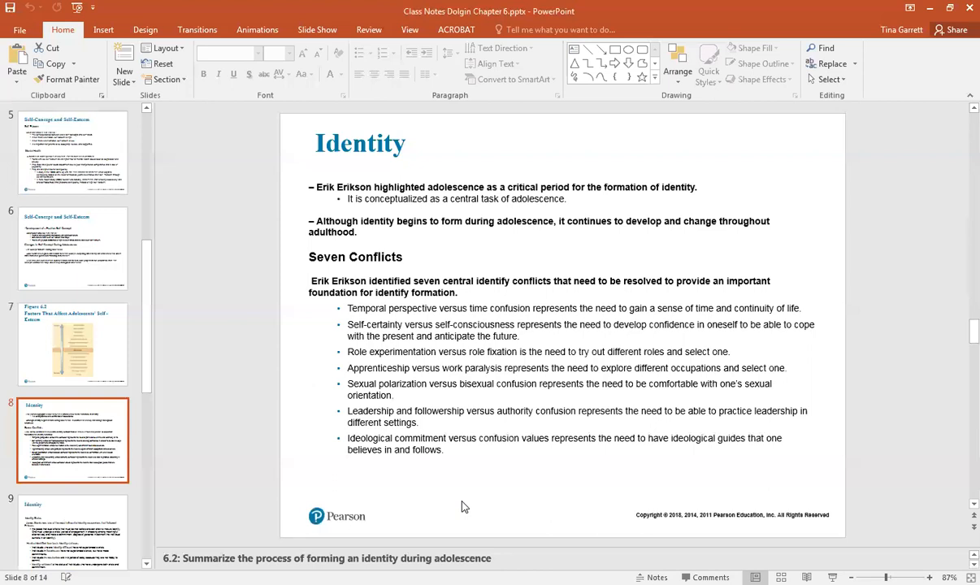
mouse_move(124, 537)
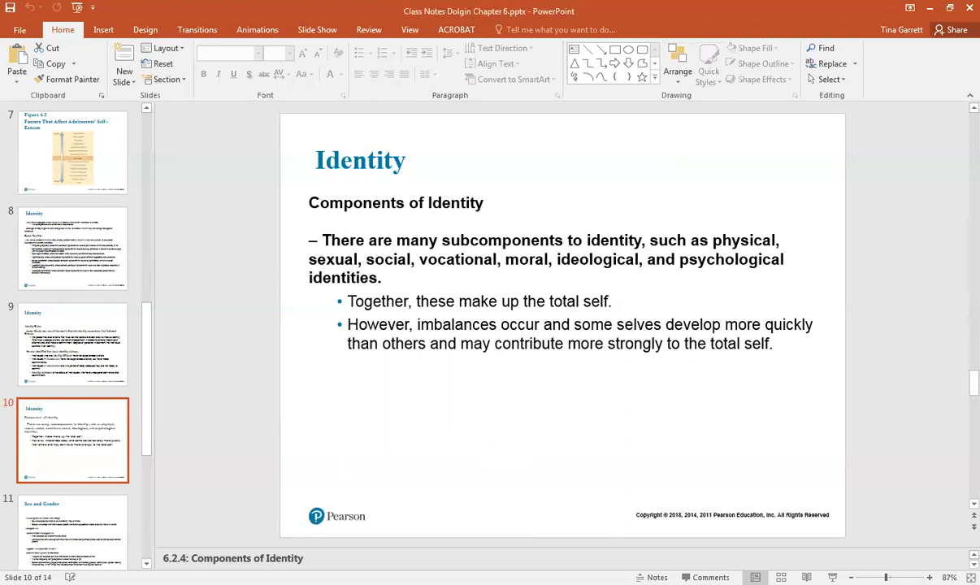
Display slide 10 on the components of identity from the thumbnails pane
click(74, 438)
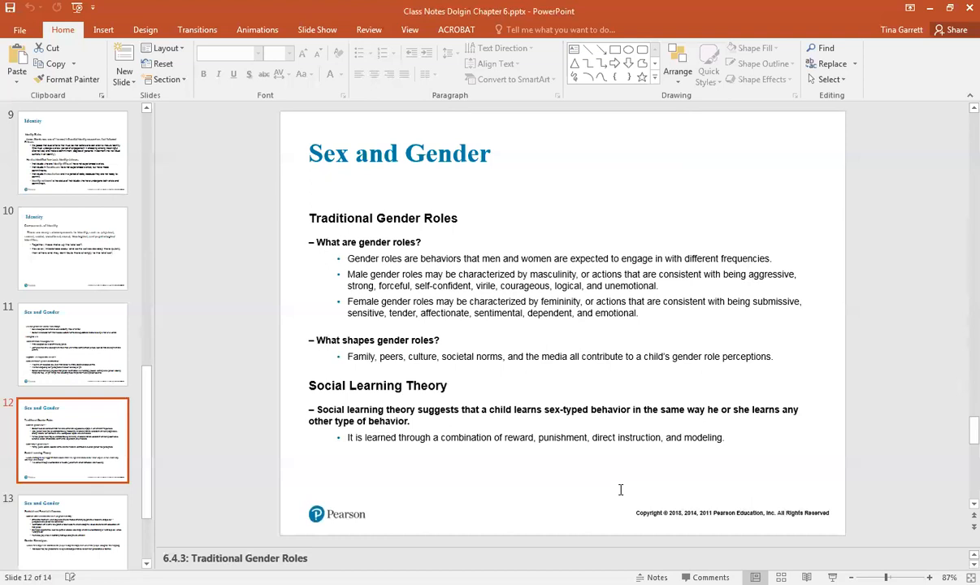
mouse_move(162, 464)
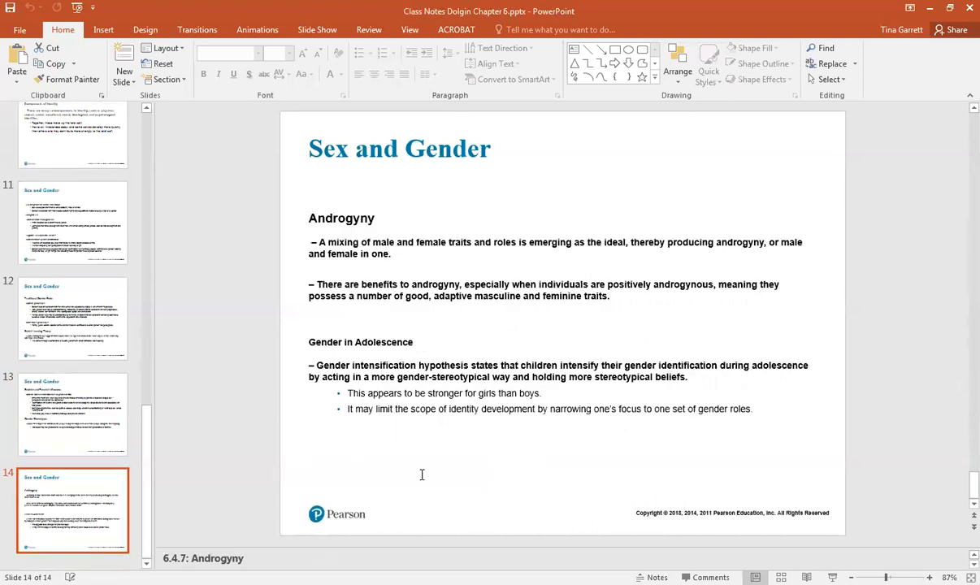
mouse_move(411, 479)
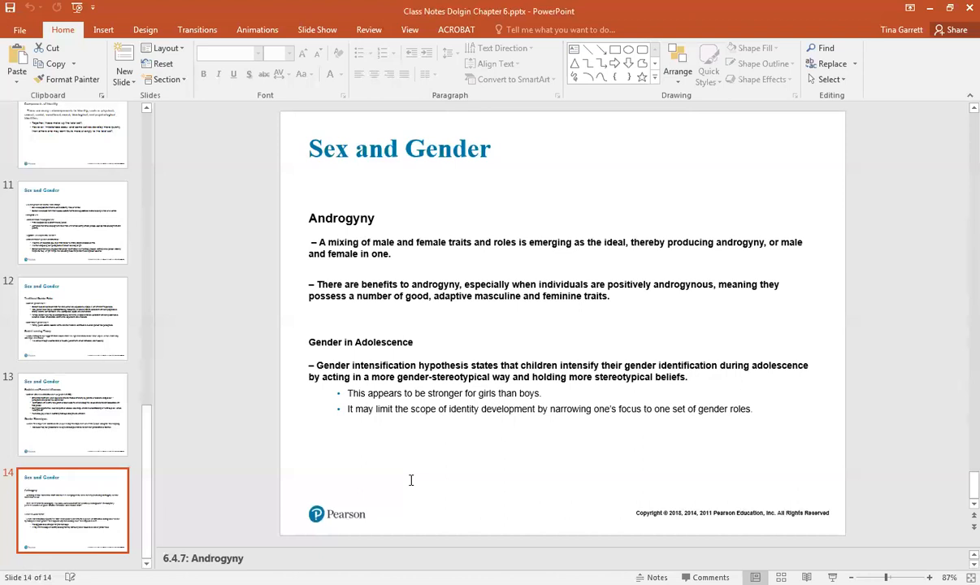
mouse_move(525, 427)
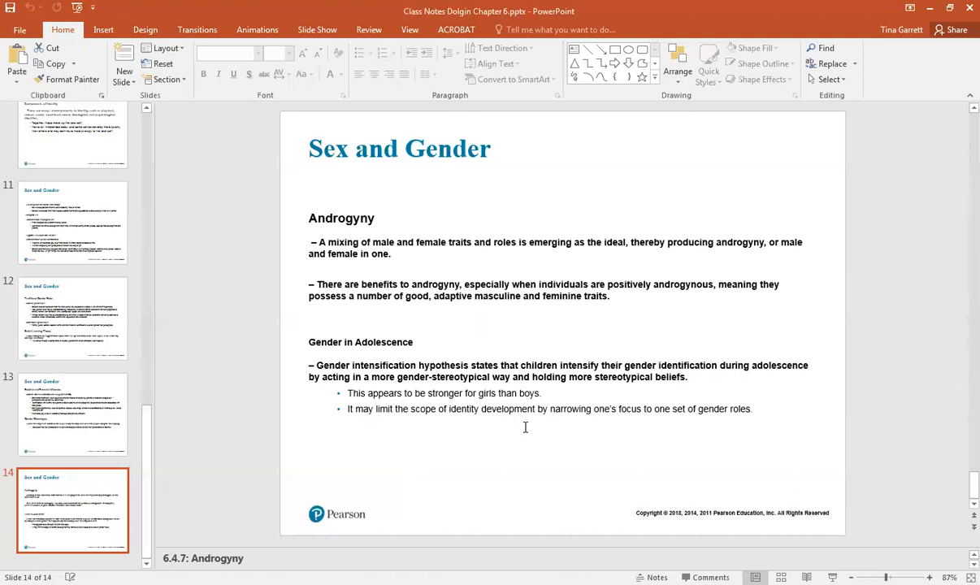